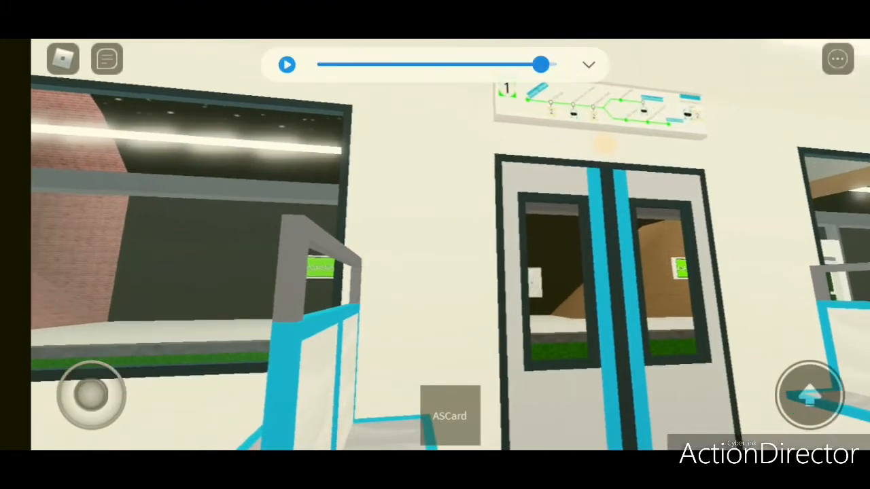
- Rotate the camera from the carriage doors to face down the metro aisle
click(286, 65)
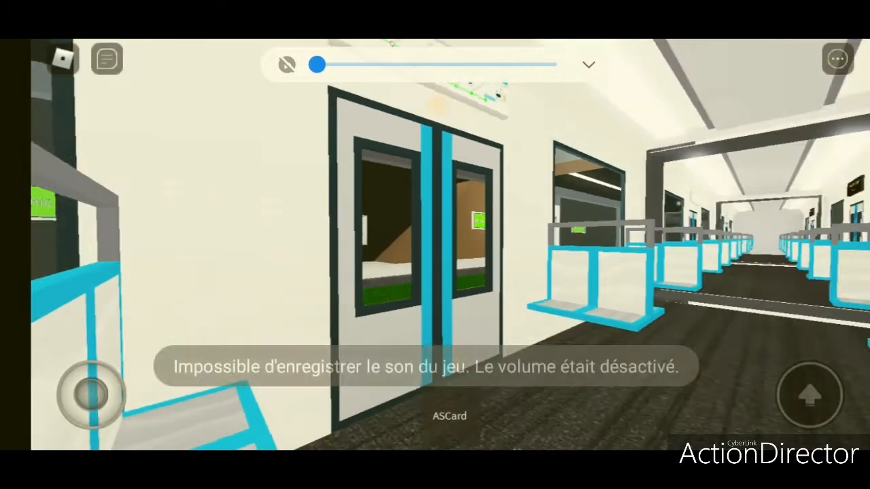